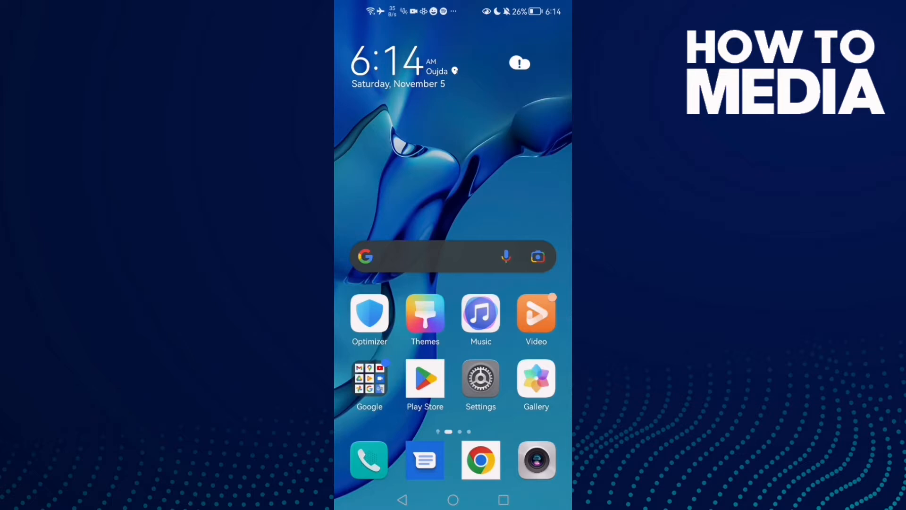
Open Android Settings to locate Chrome in the installed apps list.
left_click(480, 381)
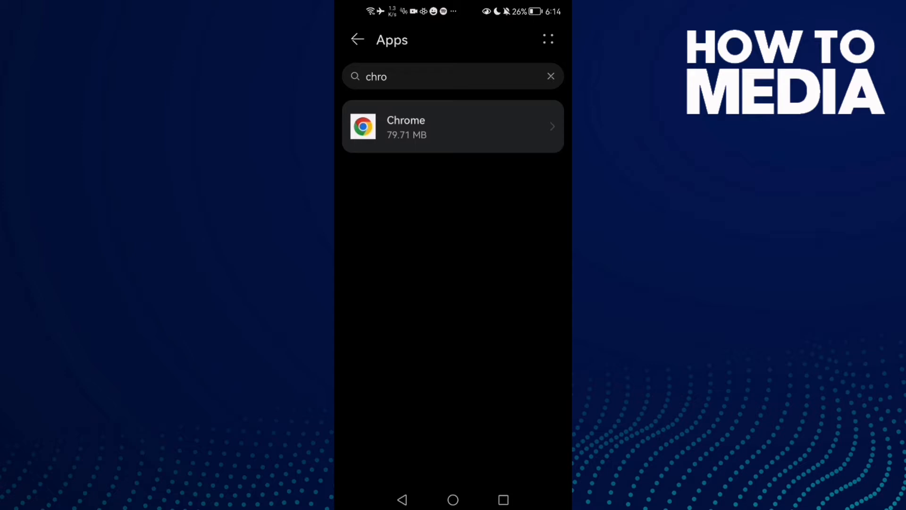
Clear Chrome's 5.64 MB cache to 0 B from its app info storage page.
left_click(429, 123)
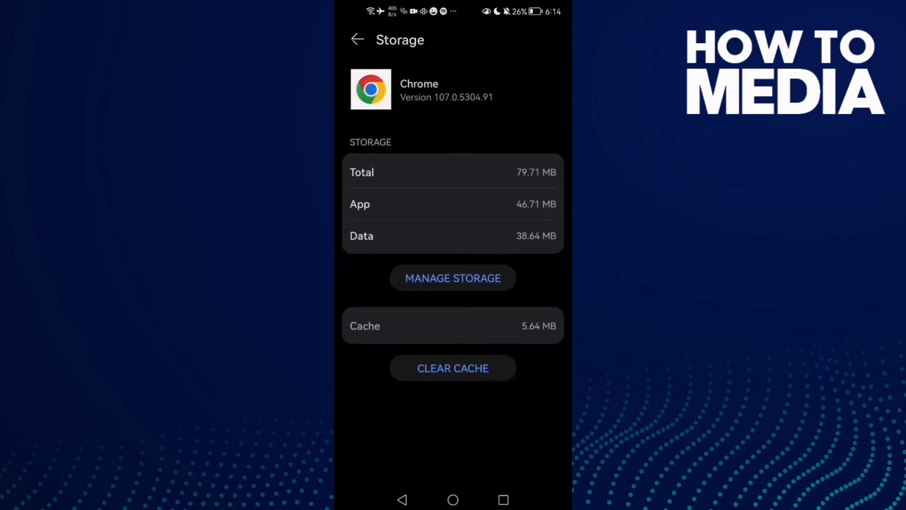
left_click(453, 368)
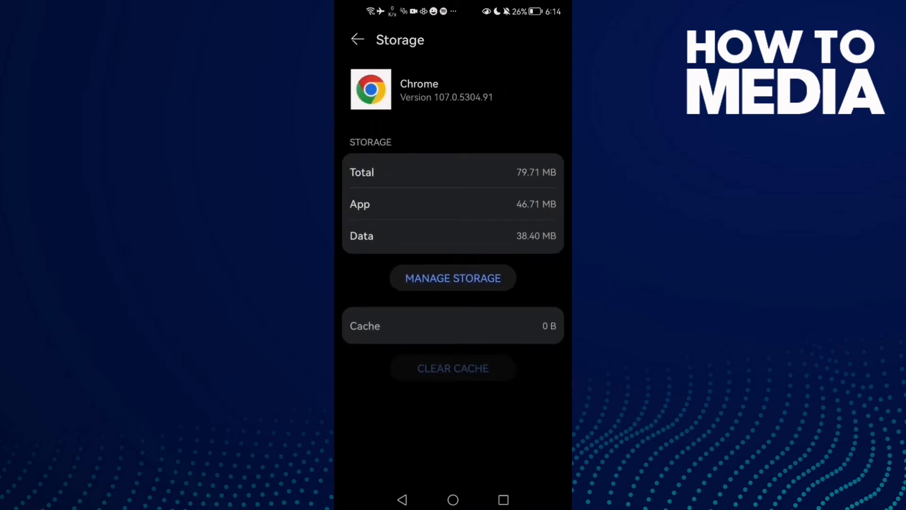
left_click(357, 39)
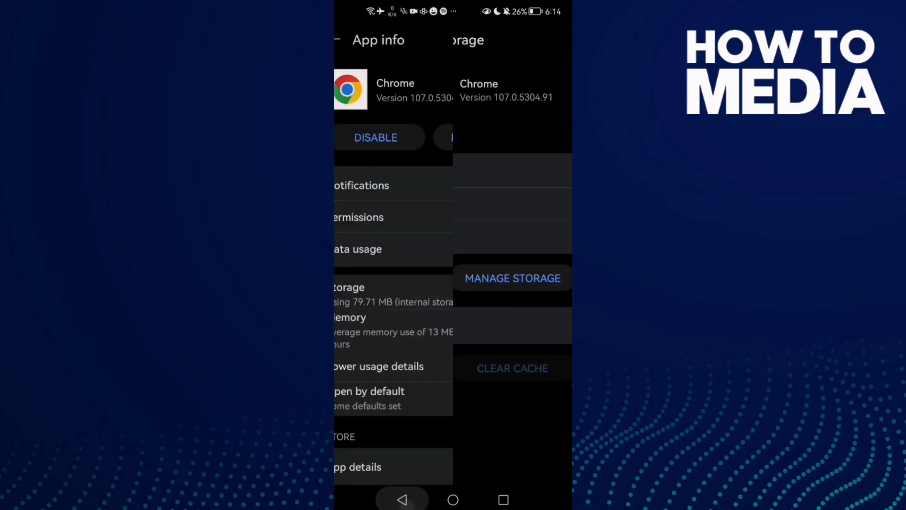
Return home, launch Chrome on chrome://flags, and show its main menu.
left_click(506, 137)
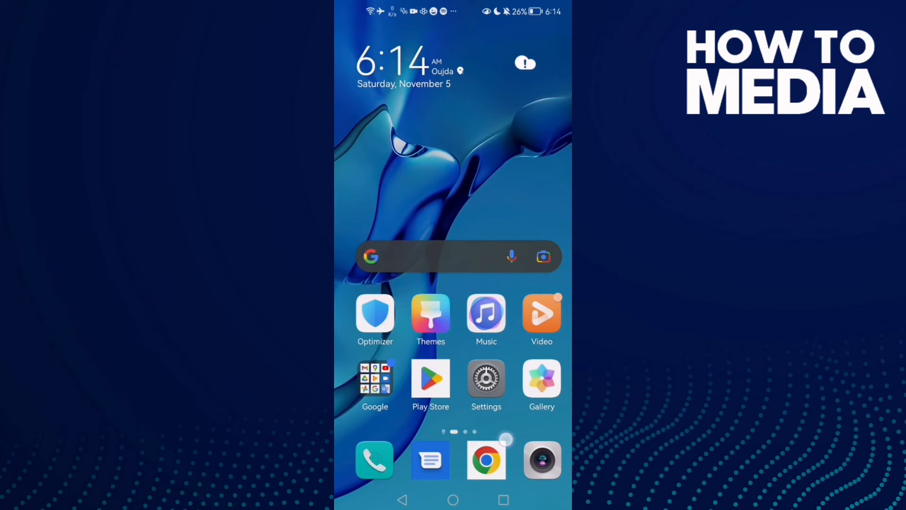
left_click(486, 460)
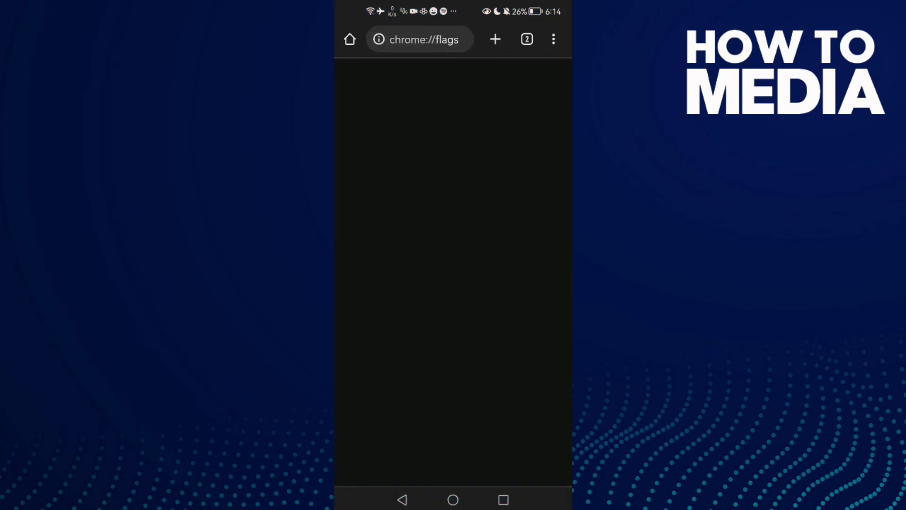
left_click(553, 39)
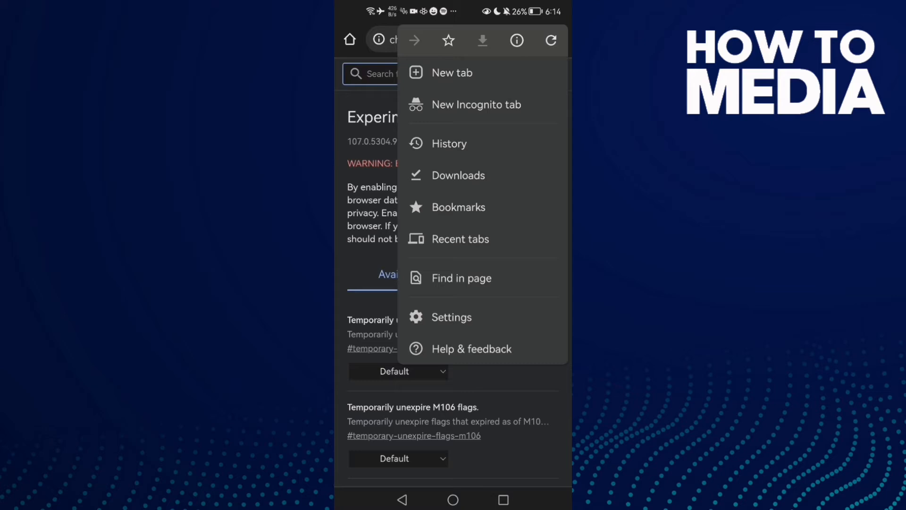
Open History and reach the Clear browsing data screen with history, cookies and cache checked.
left_click(449, 143)
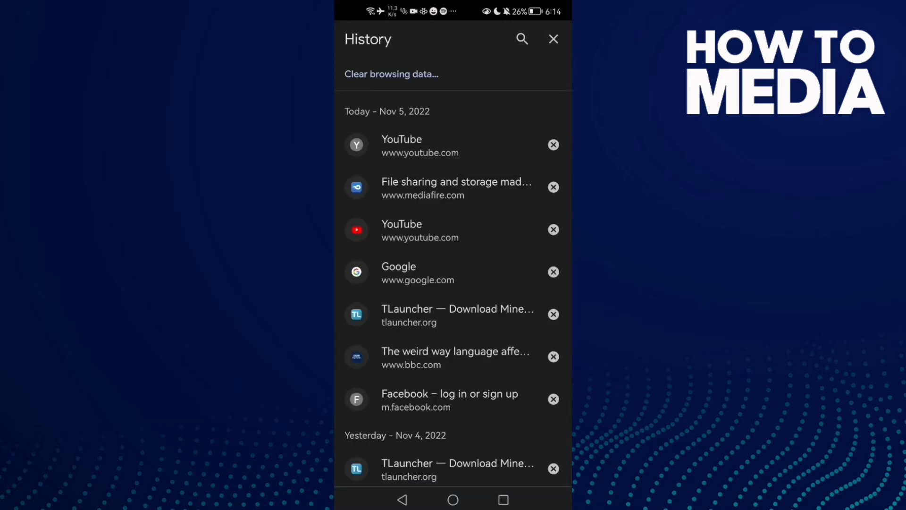
left_click(391, 74)
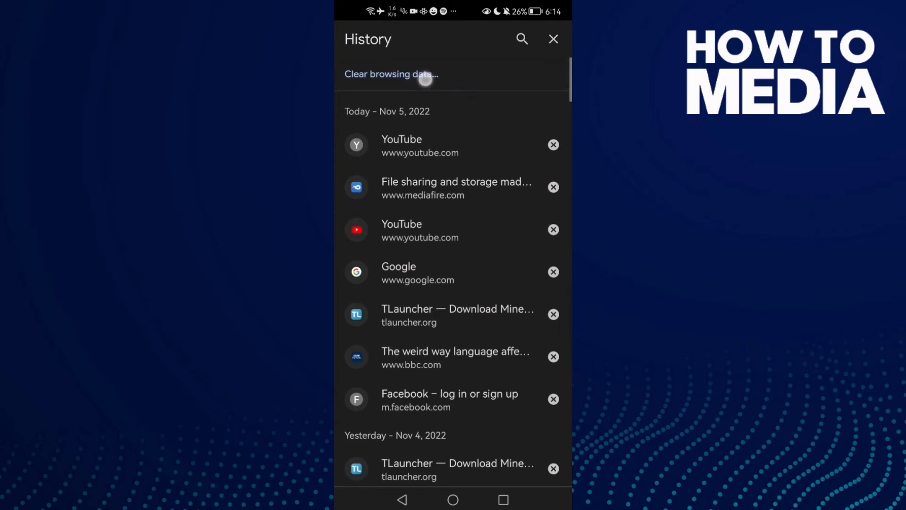
left_click(390, 74)
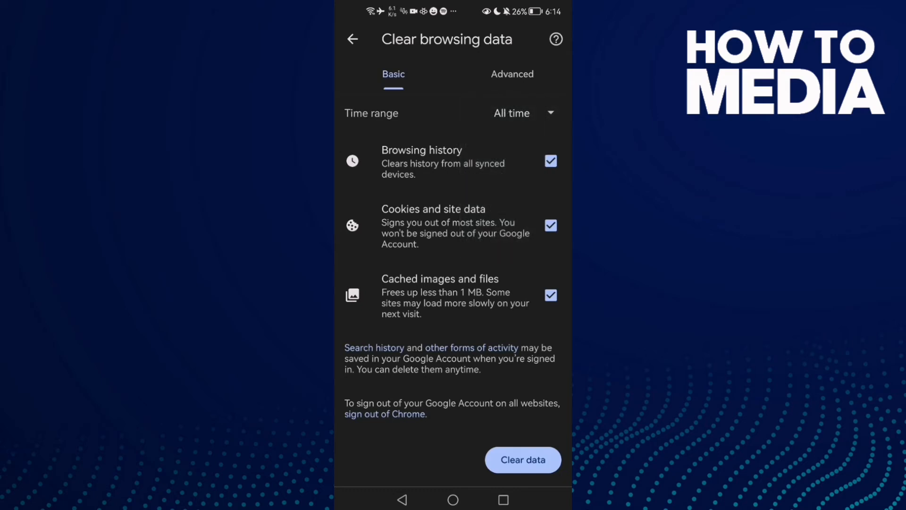
Clear last hour's history, cookies and cached files, keeping site settings unchecked.
left_click(512, 73)
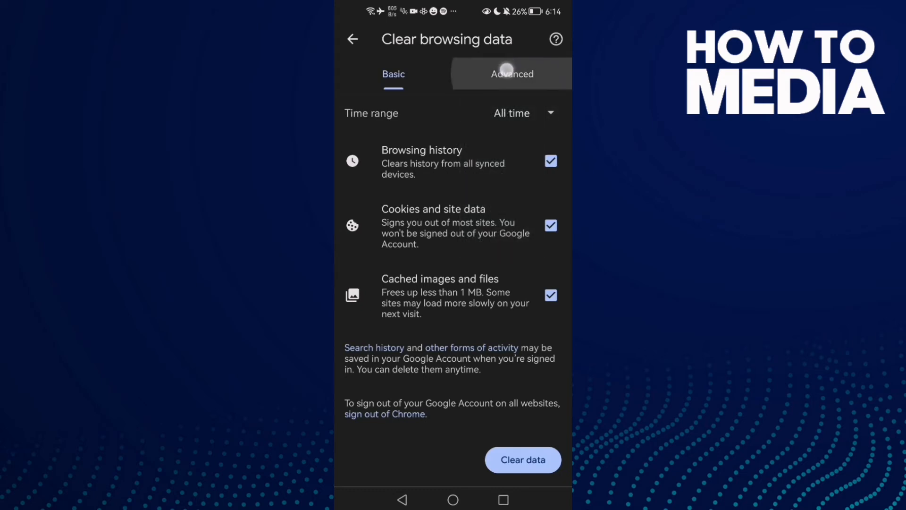
left_click(512, 74)
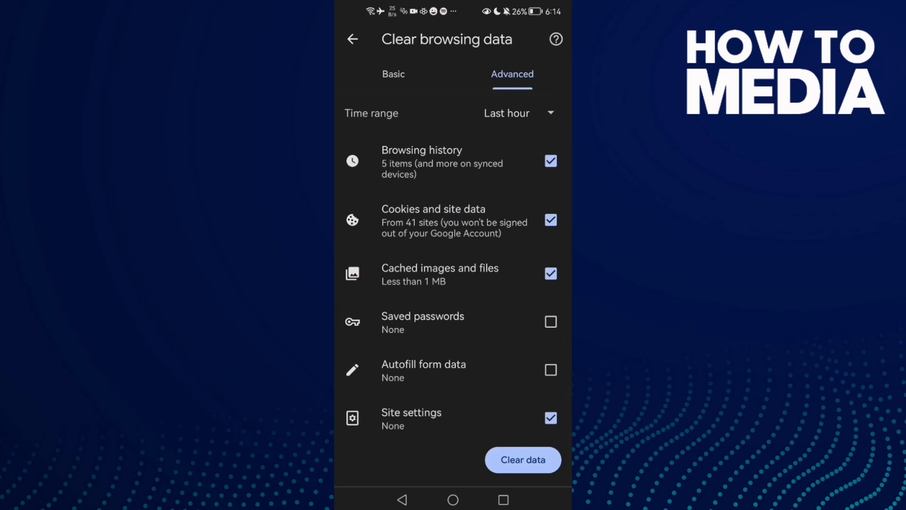
left_click(549, 417)
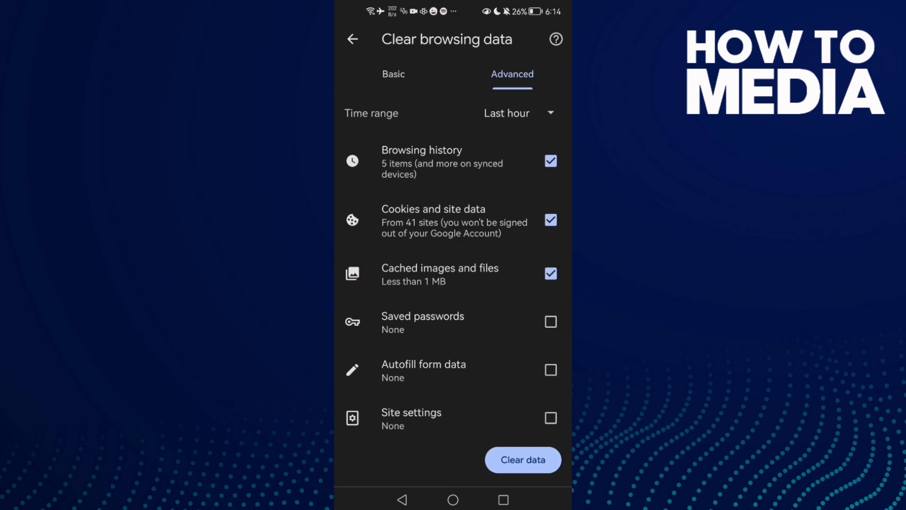
left_click(522, 459)
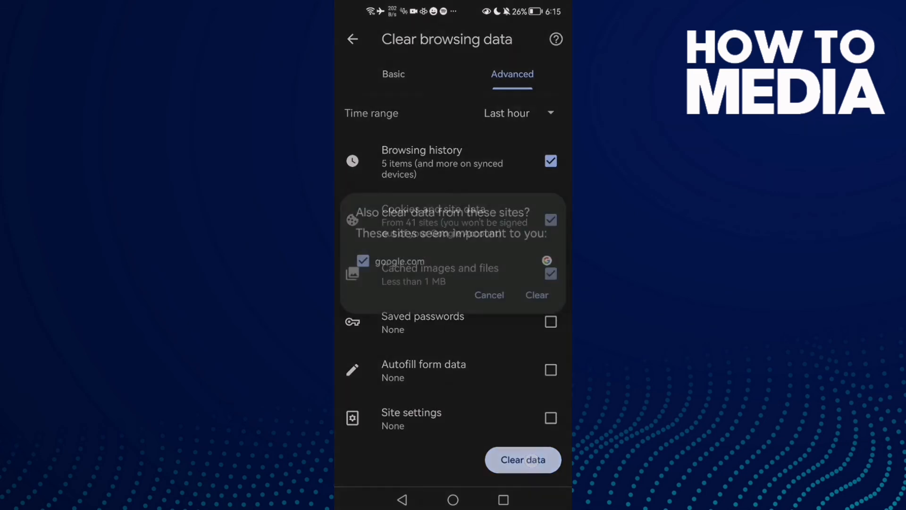